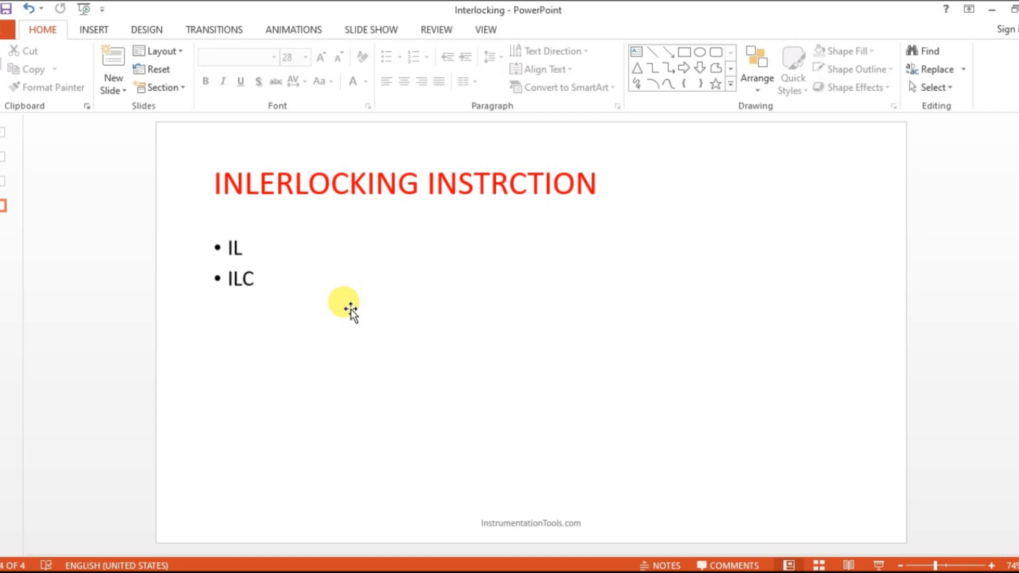
{"action": "mouse_move", "coordinate": [676, 432]}
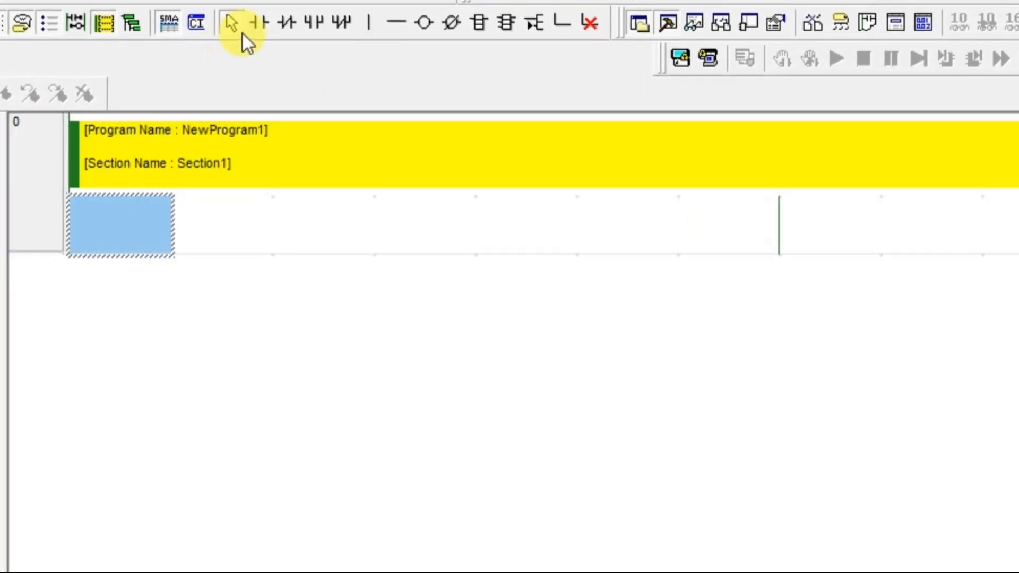
- Place contact 0.00 at the start of rung 0 and an IL interlock at its right end
{"action": "left_click", "coordinate": [261, 22]}
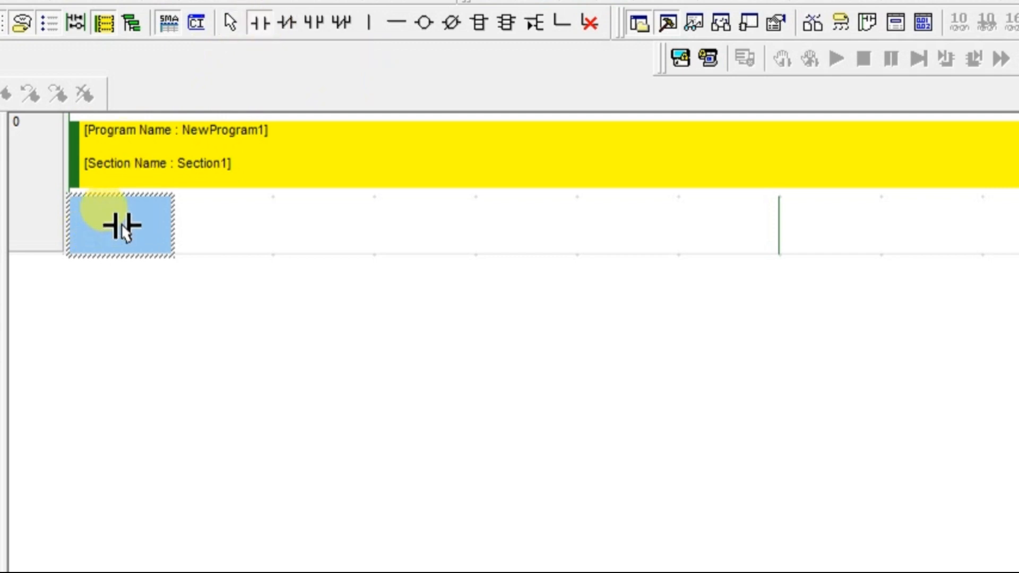
{"action": "double_click", "coordinate": [120, 224]}
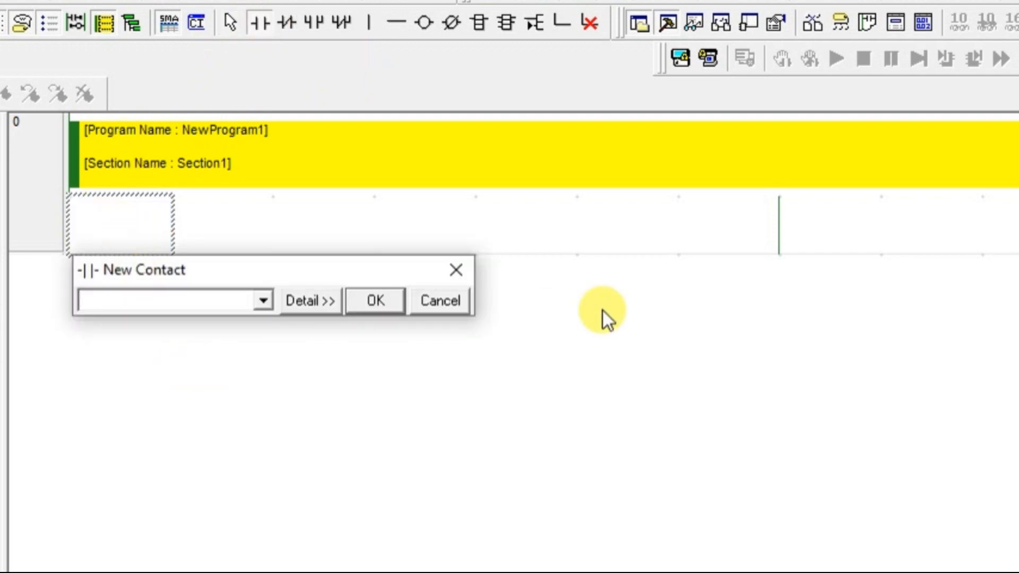
{"action": "type", "text": "0"}
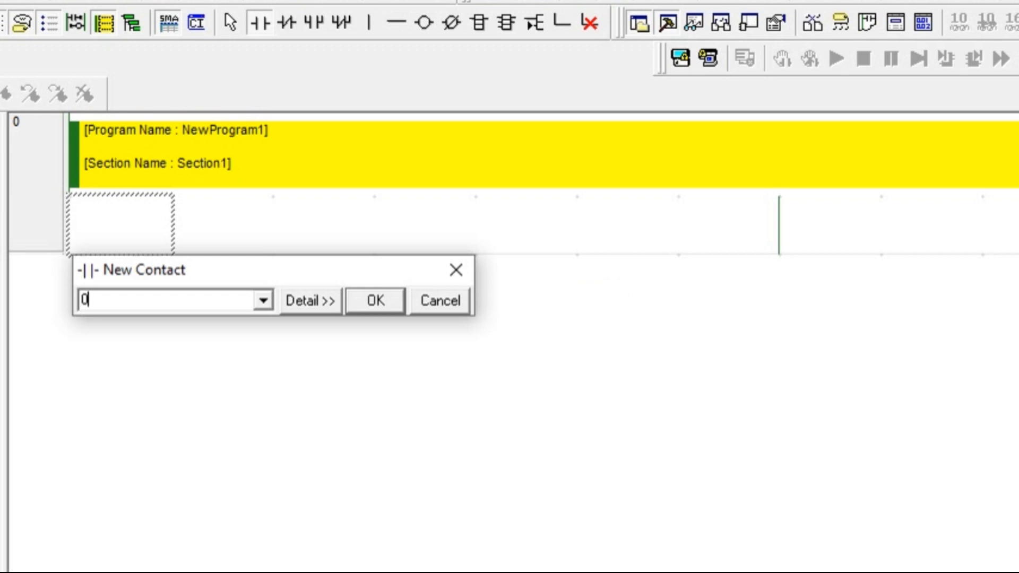
{"action": "left_click", "coordinate": [373, 301]}
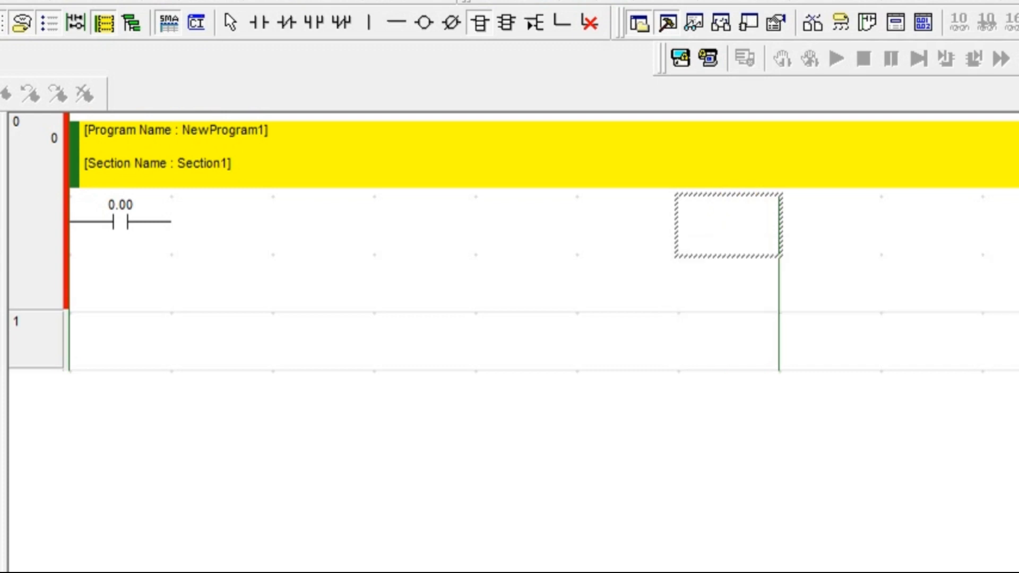
{"action": "left_click", "coordinate": [389, 22]}
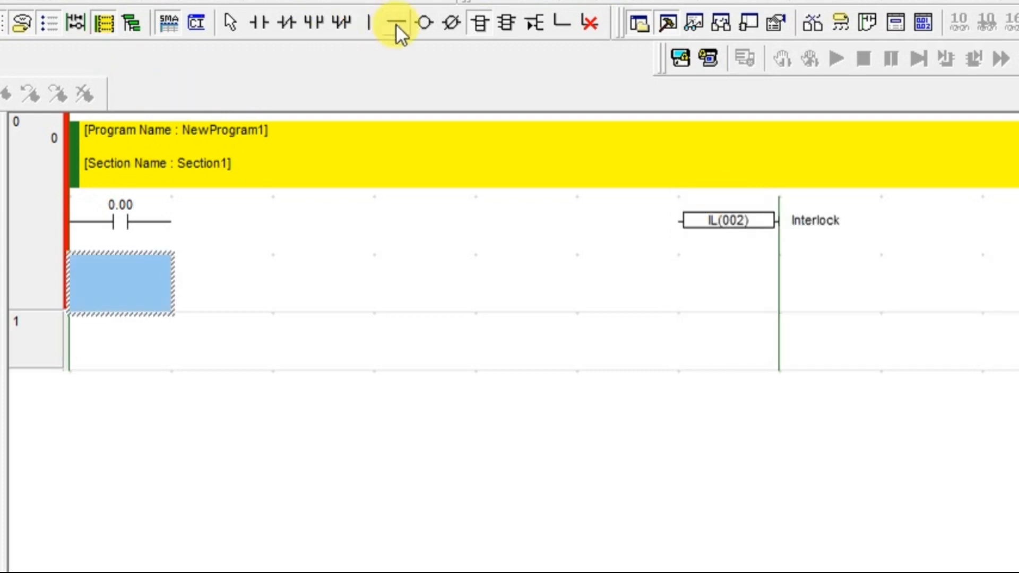
{"action": "left_click", "coordinate": [395, 22]}
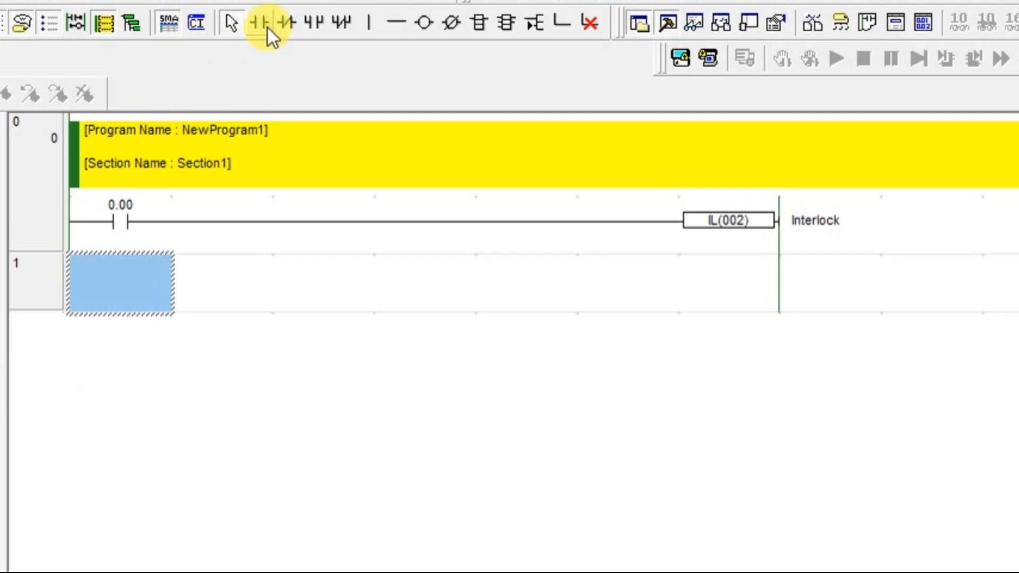
- Place contact 0.01 commented SW1 on rung 1 and wire it to coil 100.00 (M1)
{"action": "left_click", "coordinate": [263, 23]}
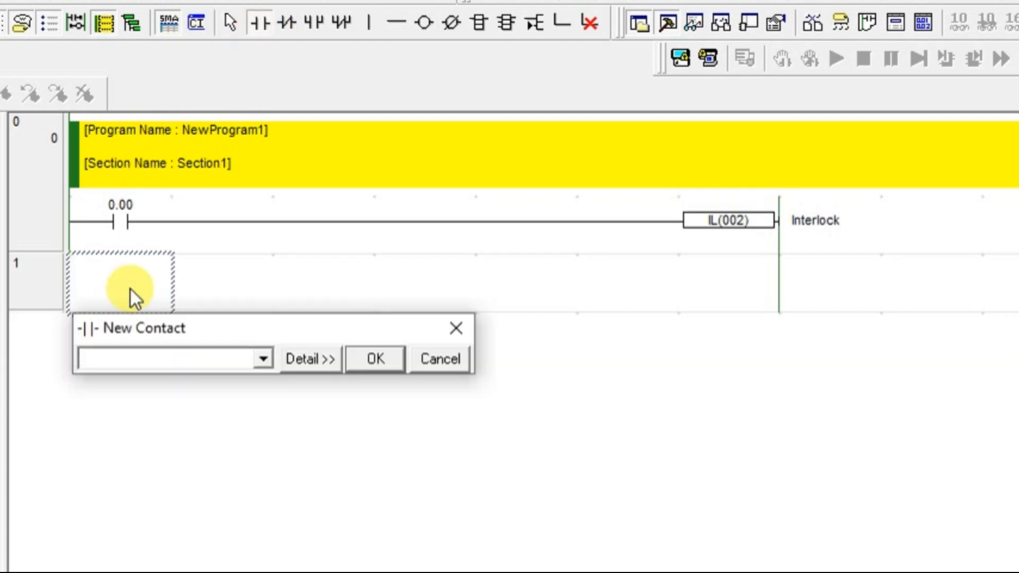
{"action": "type", "text": "0.01"}
{"action": "type", "text": "S"}
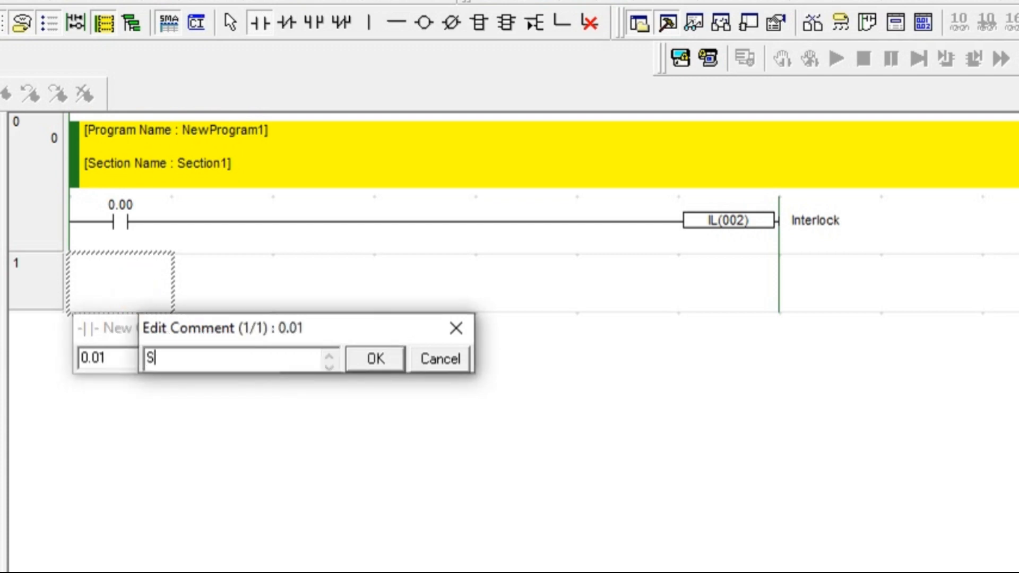
{"action": "left_click", "coordinate": [375, 358]}
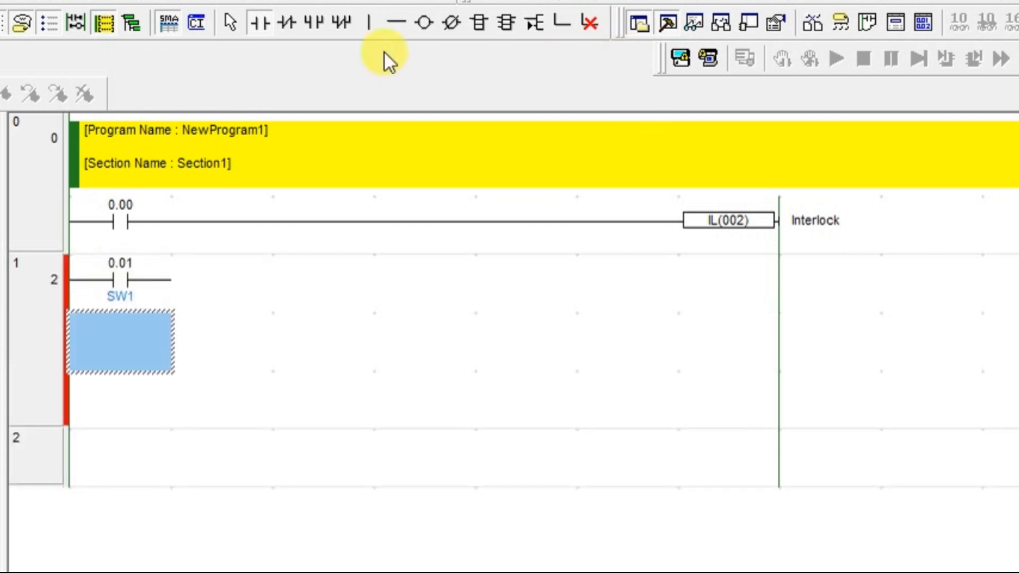
{"action": "left_click", "coordinate": [423, 23]}
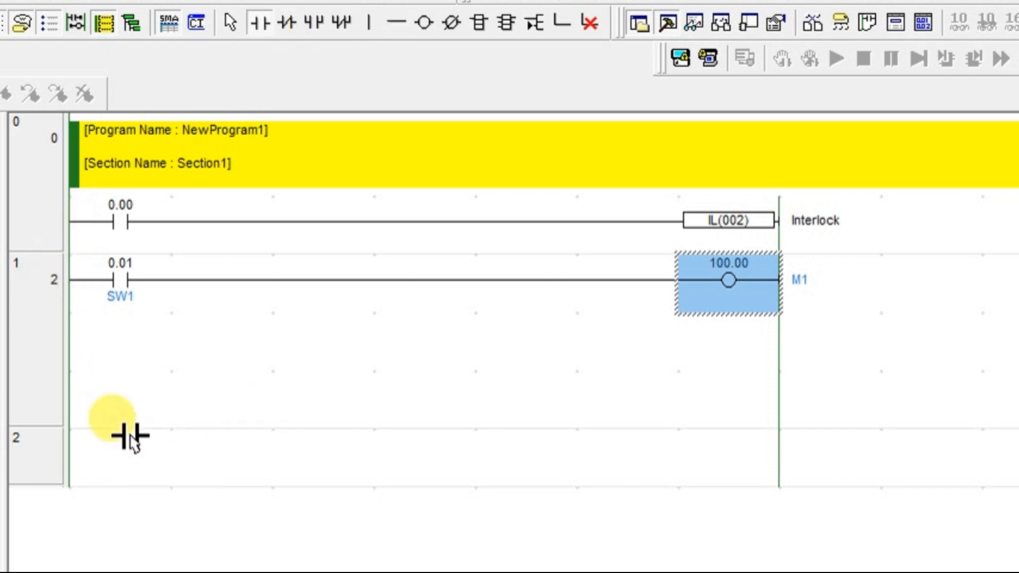
- Place contact 0.02 on rung 2 and wire it to coil 100.01 labelled M2
{"action": "left_click", "coordinate": [123, 435]}
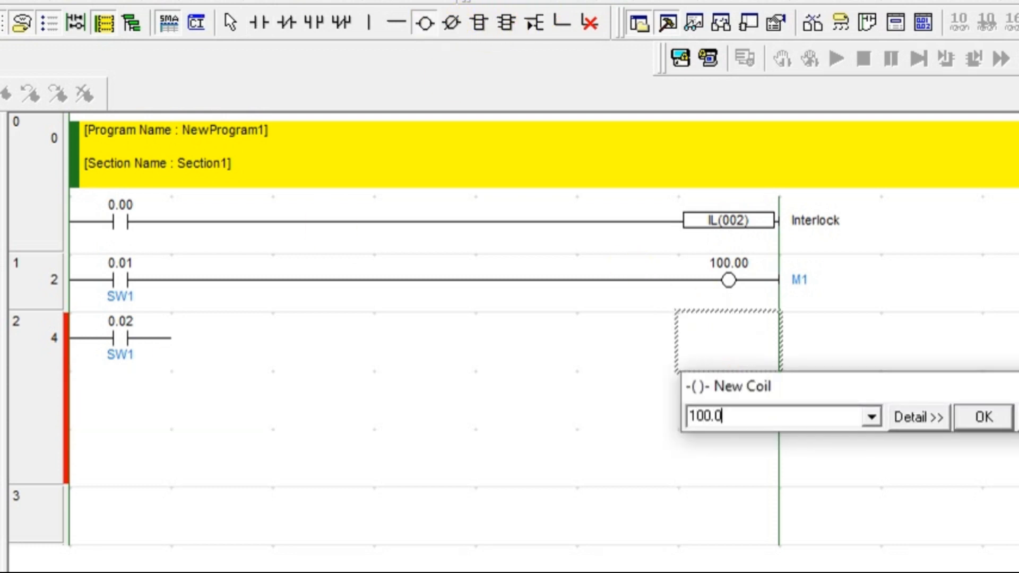
{"action": "left_click", "coordinate": [983, 417]}
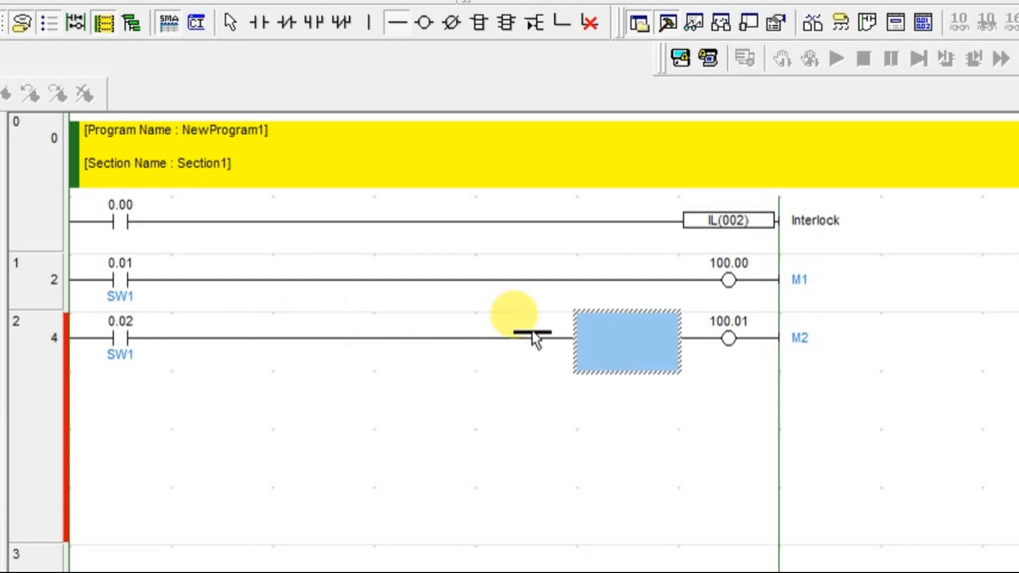
{"action": "left_click", "coordinate": [448, 22]}
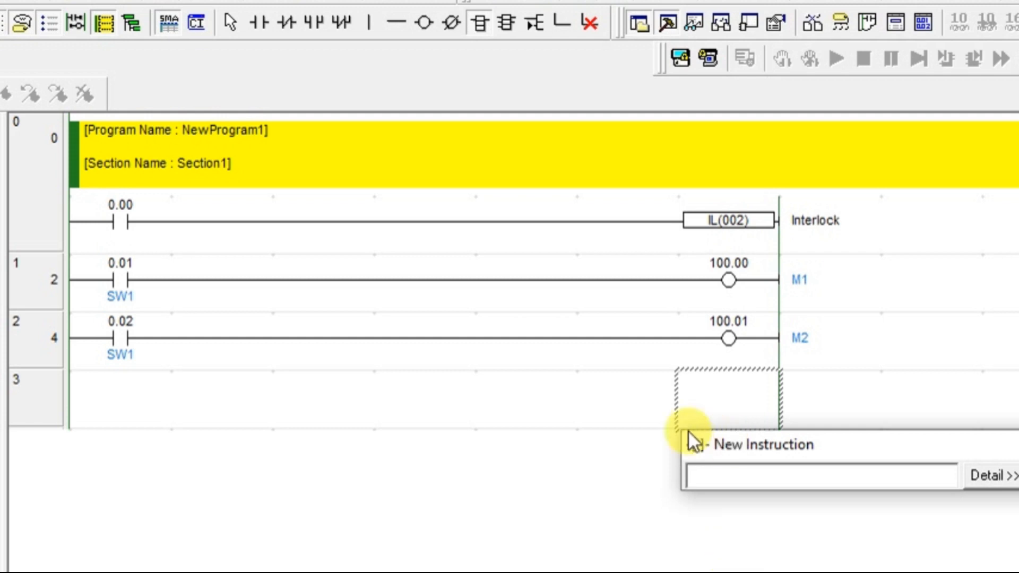
- Enter the ILC interlock-clear instruction on rung 3
{"action": "type", "text": "IL"}
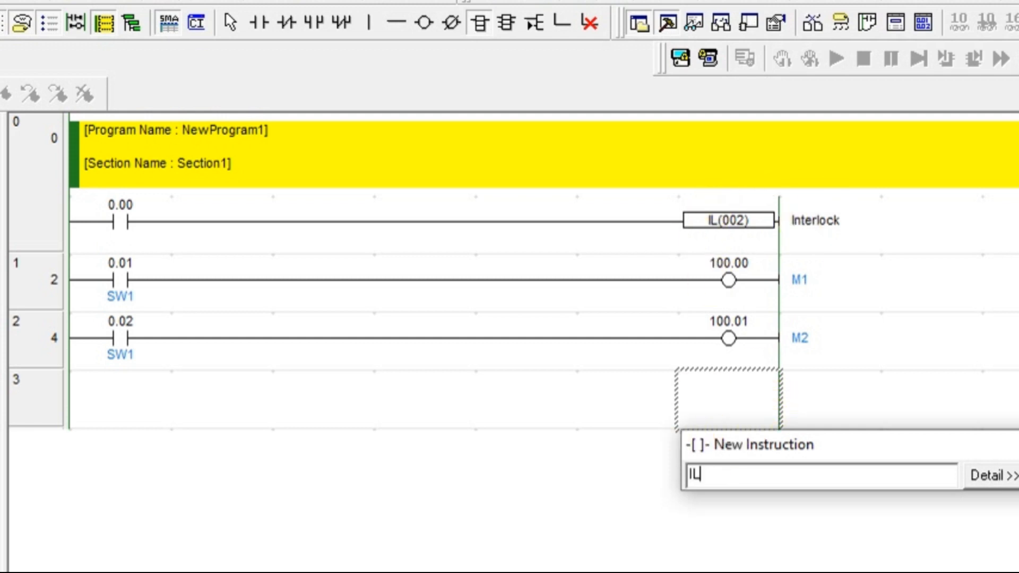
{"action": "type", "text": "C"}
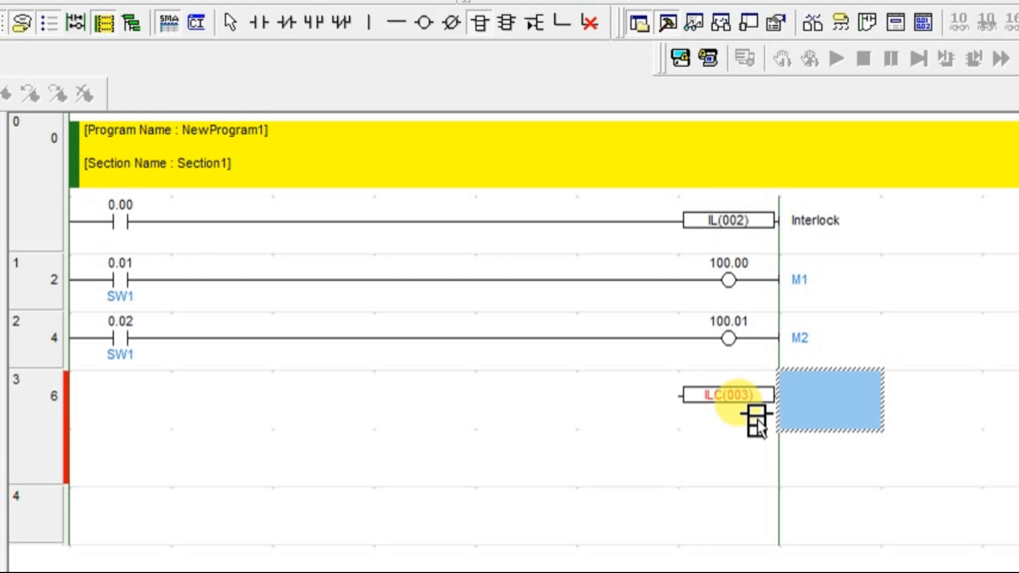
{"action": "mouse_move", "coordinate": [816, 267]}
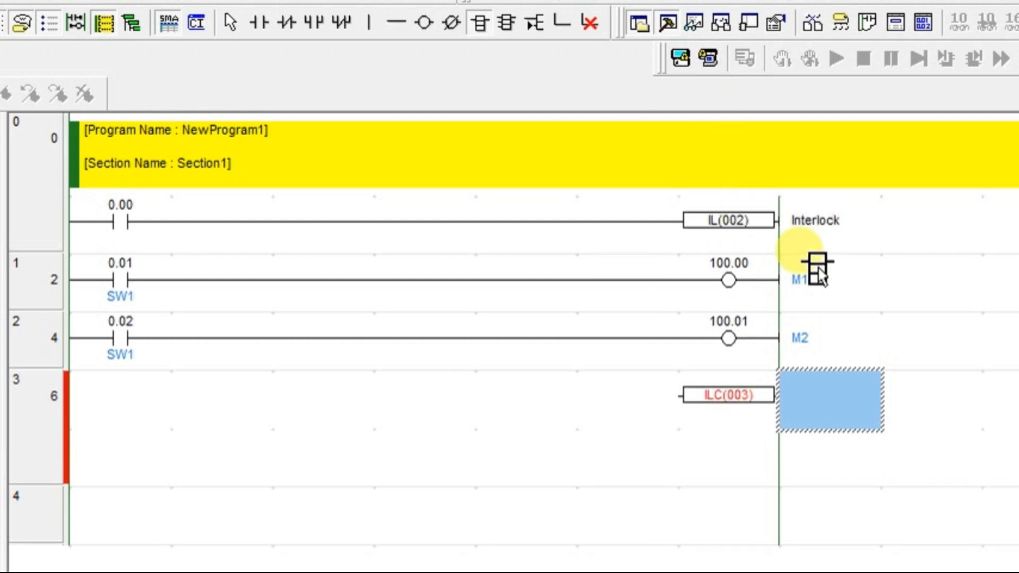
{"action": "mouse_move", "coordinate": [509, 68]}
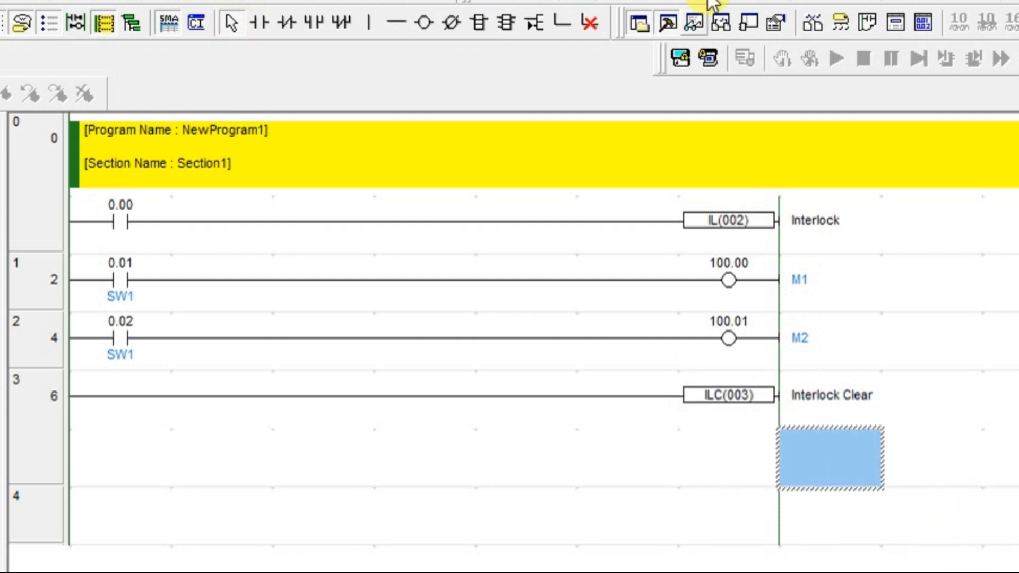
- Connect to the PLC online and force input 0.01 on to test the interlock
{"action": "left_click", "coordinate": [930, 328]}
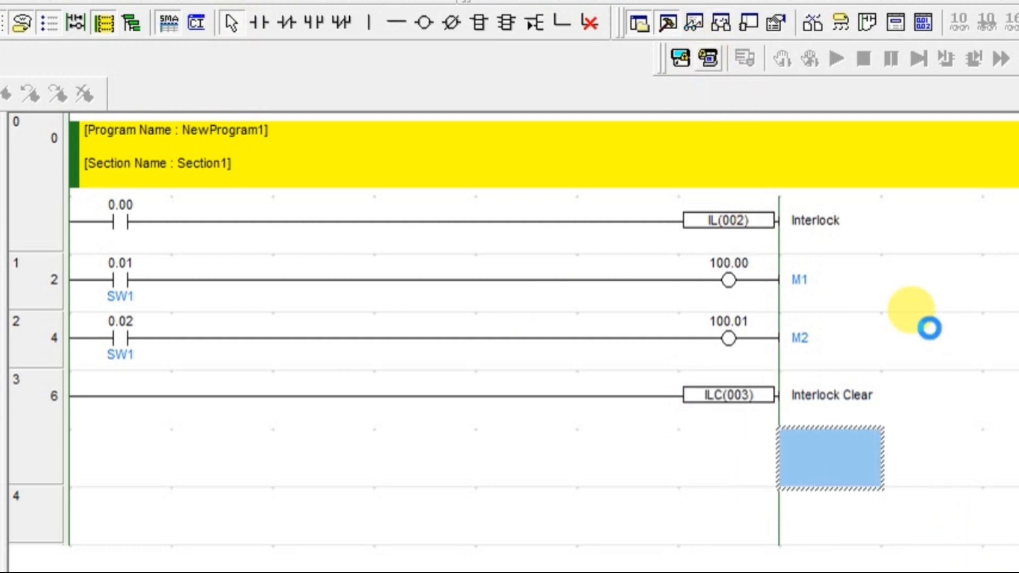
{"action": "left_click", "coordinate": [120, 454]}
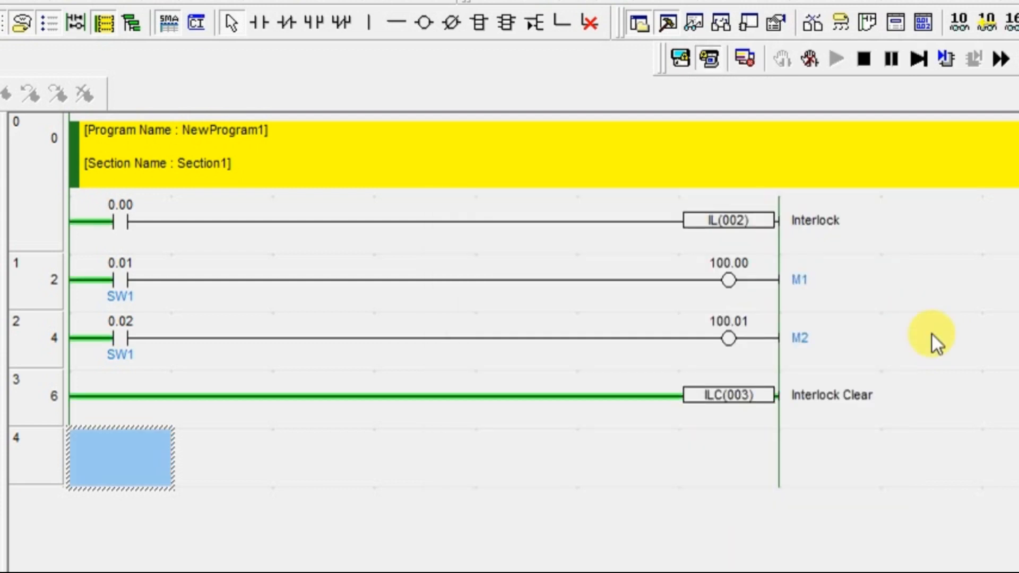
{"action": "mouse_move", "coordinate": [147, 324]}
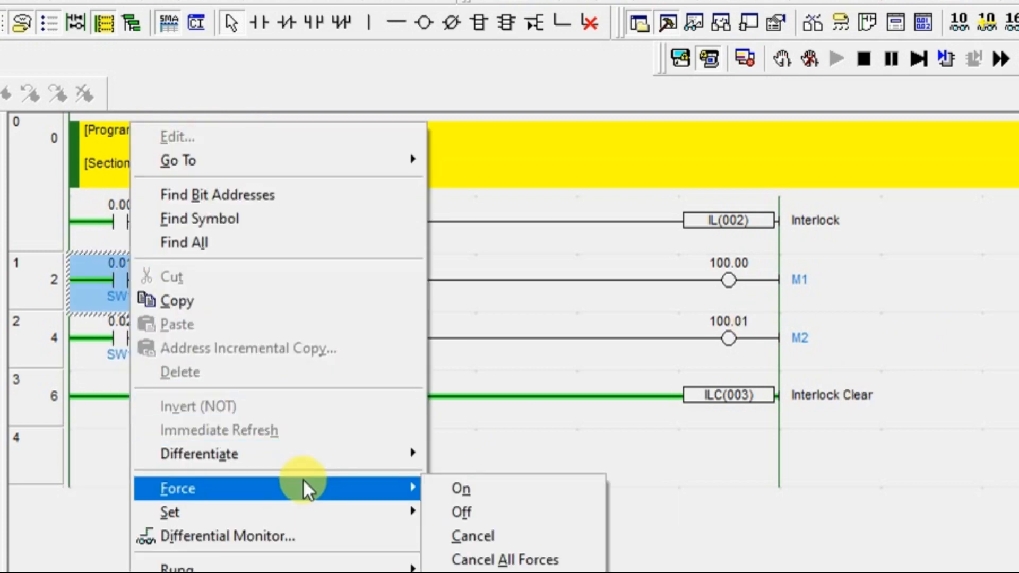
{"action": "left_click", "coordinate": [460, 489]}
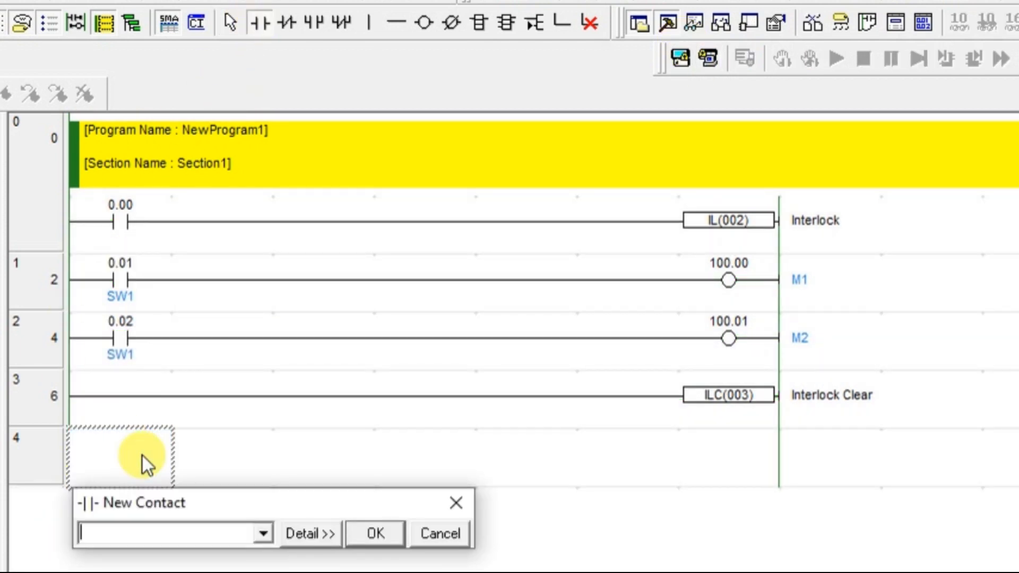
- Place contact 0.02 on rung 4 driving coil 100.02 commented M3
{"action": "type", "text": "0."}
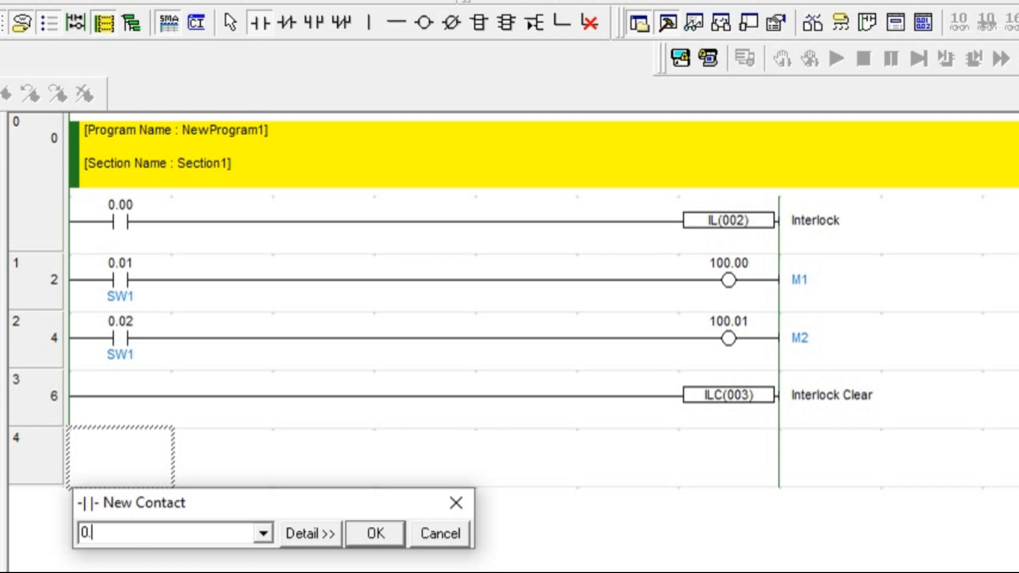
{"action": "left_click", "coordinate": [374, 533]}
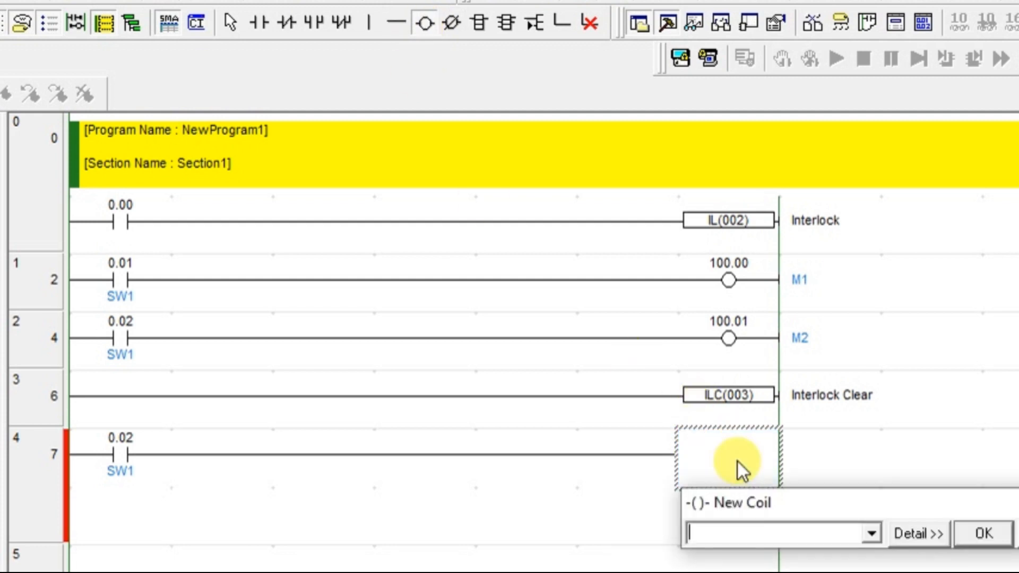
{"action": "type", "text": "100.02"}
{"action": "type", "text": "M3"}
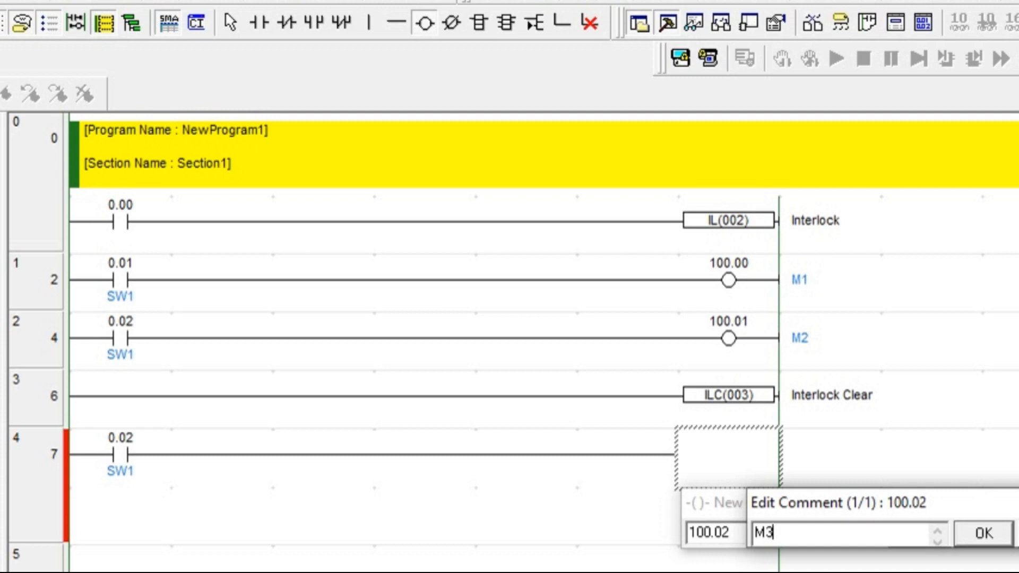
{"action": "left_click", "coordinate": [982, 534]}
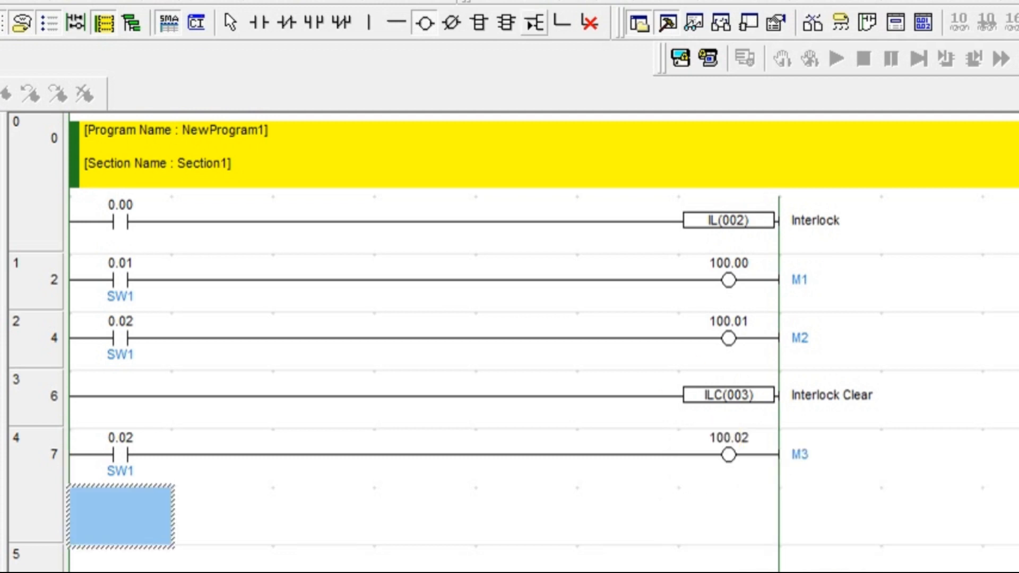
{"action": "mouse_move", "coordinate": [696, 62]}
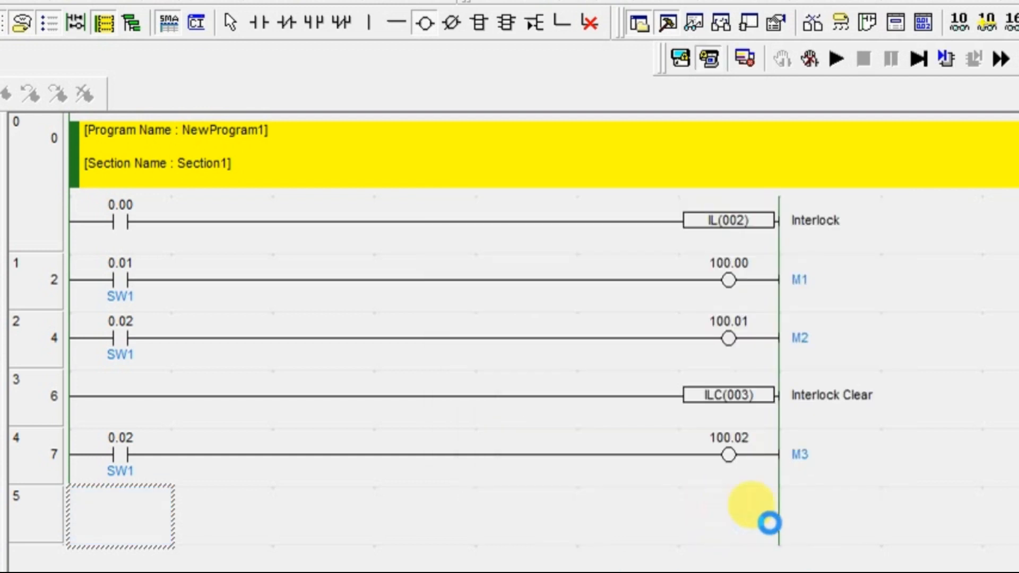
- Go online with monitoring, force input 0.02 on and select interlock contact 0.00
{"action": "left_click", "coordinate": [836, 59]}
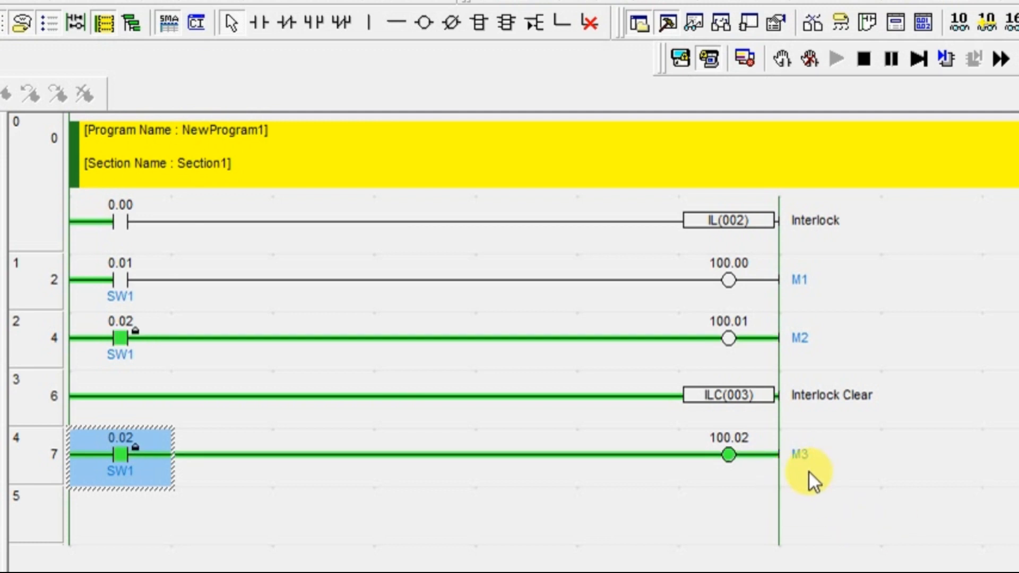
{"action": "mouse_move", "coordinate": [817, 344]}
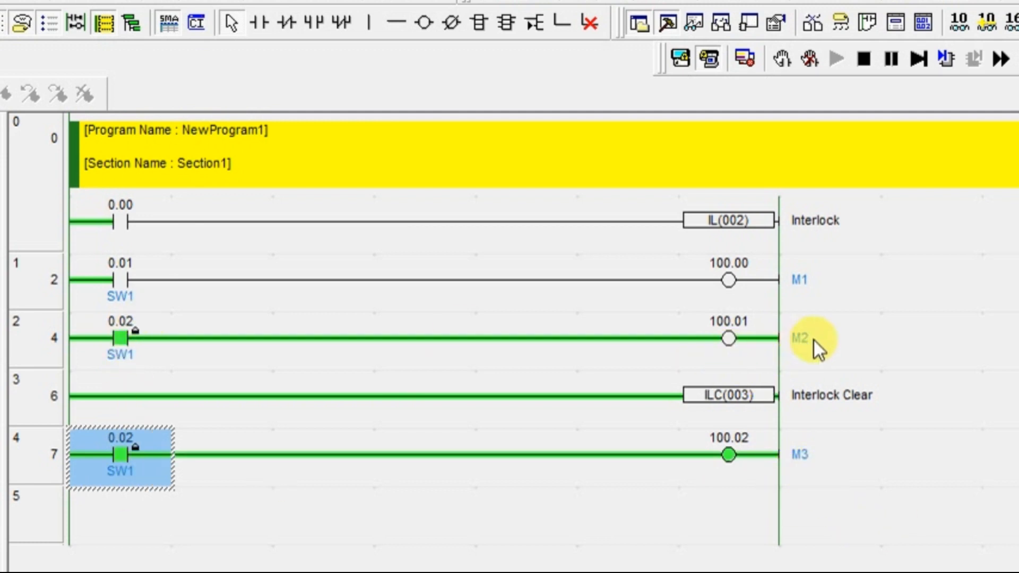
{"action": "mouse_move", "coordinate": [816, 328]}
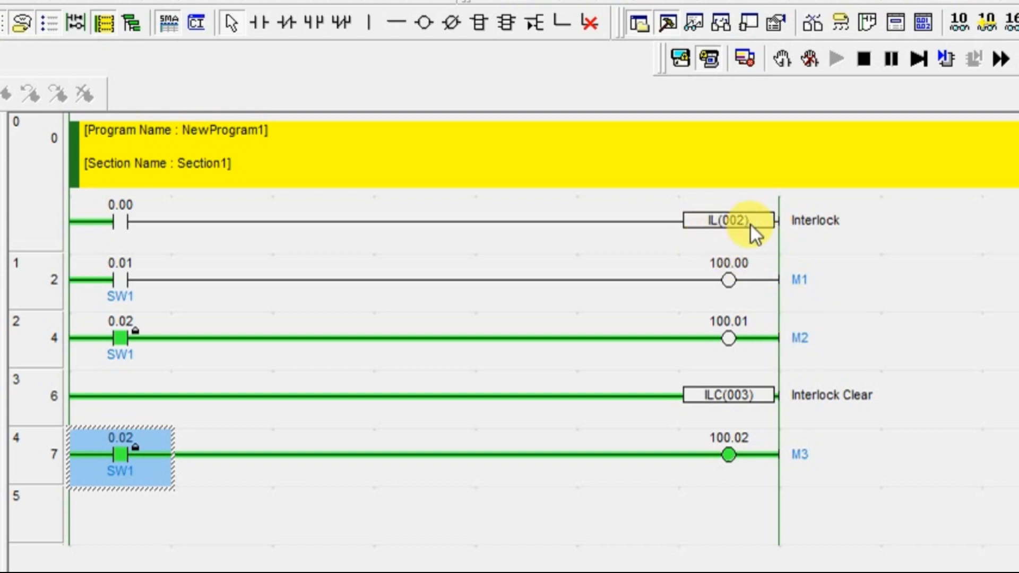
{"action": "left_click", "coordinate": [120, 221]}
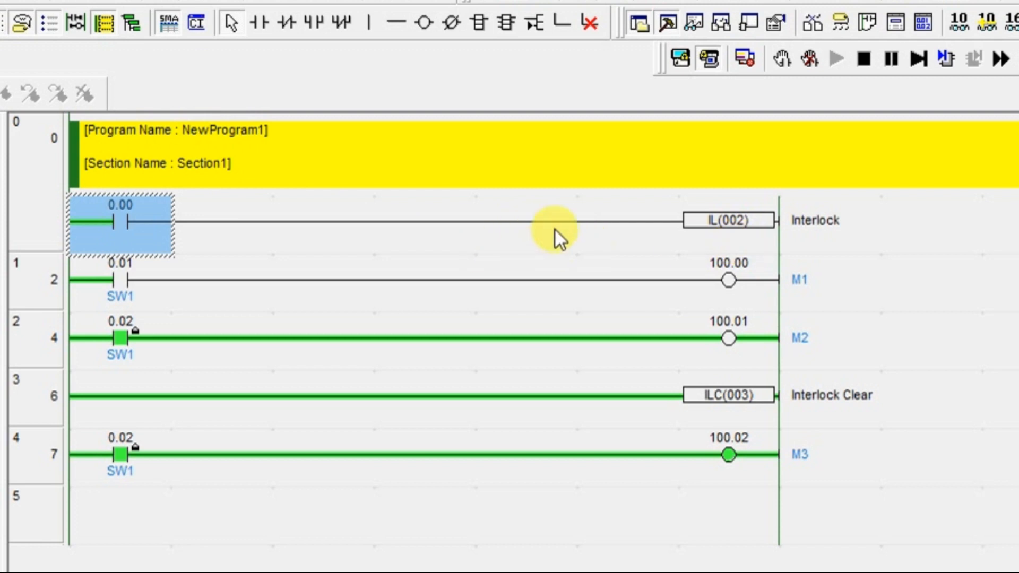
{"action": "mouse_move", "coordinate": [745, 371]}
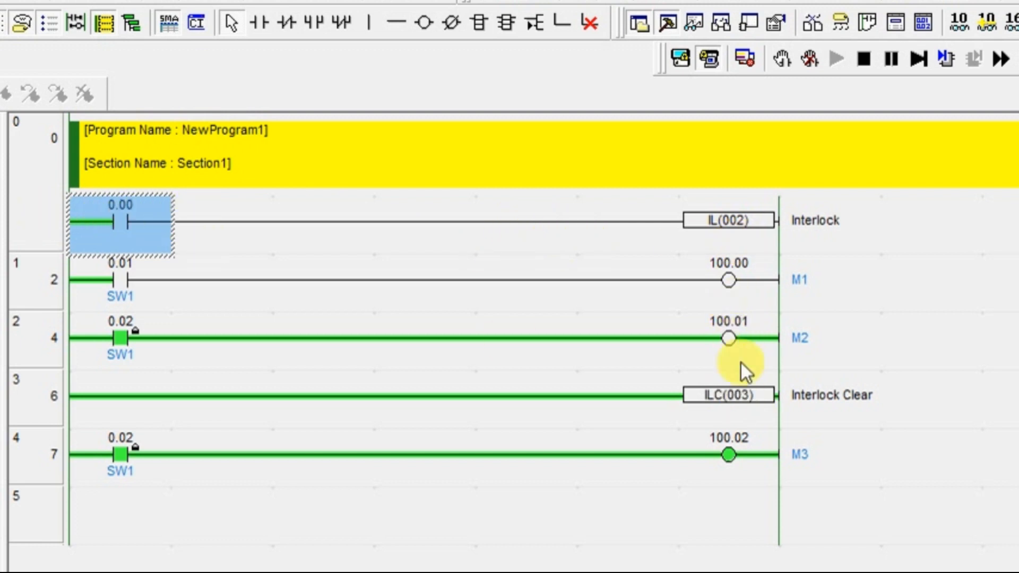
{"action": "mouse_move", "coordinate": [771, 351]}
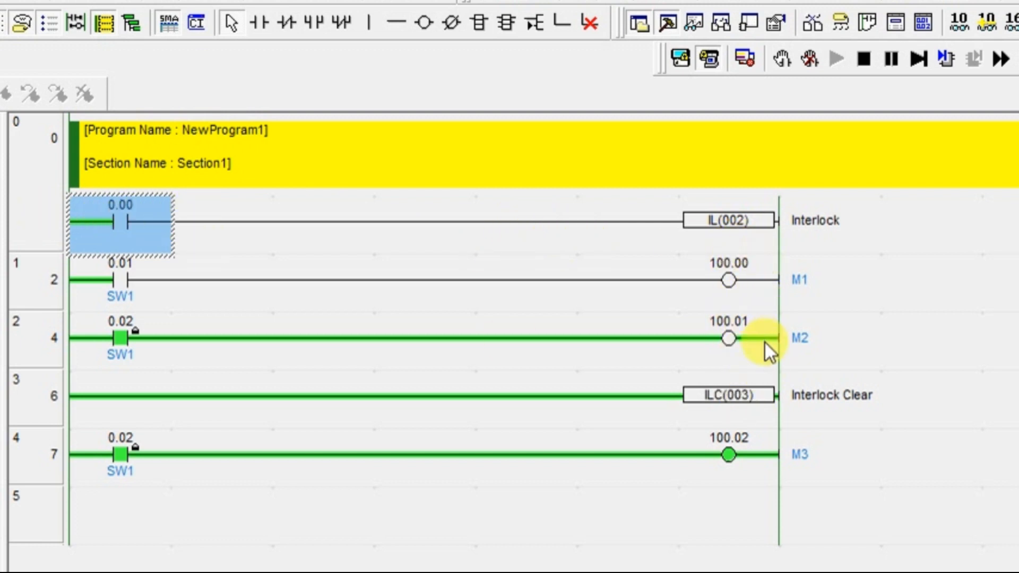
- Force input 0.01 on and select interlock contact 0.00 for forcing
{"action": "right_click", "coordinate": [120, 224]}
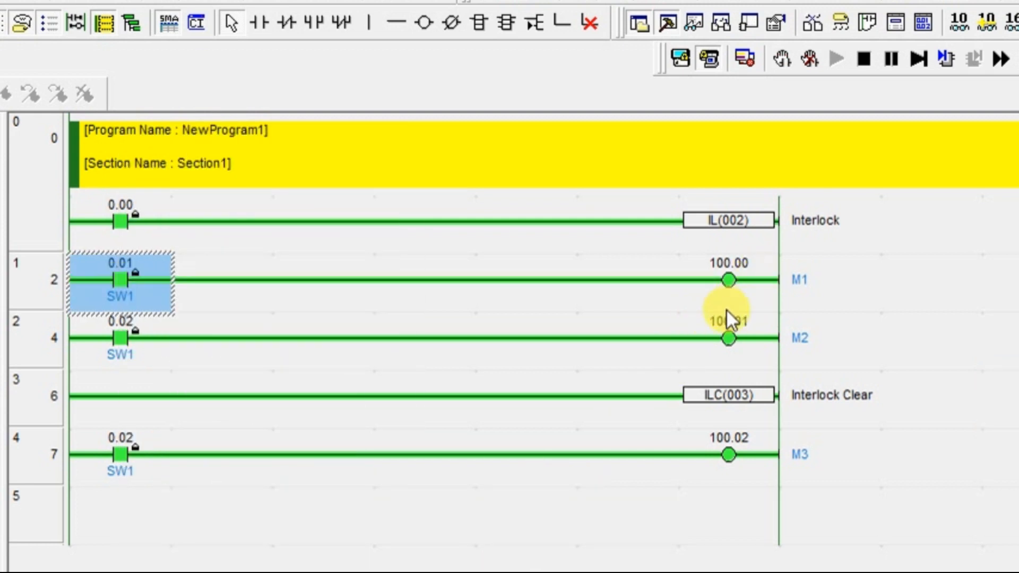
{"action": "left_click", "coordinate": [123, 221]}
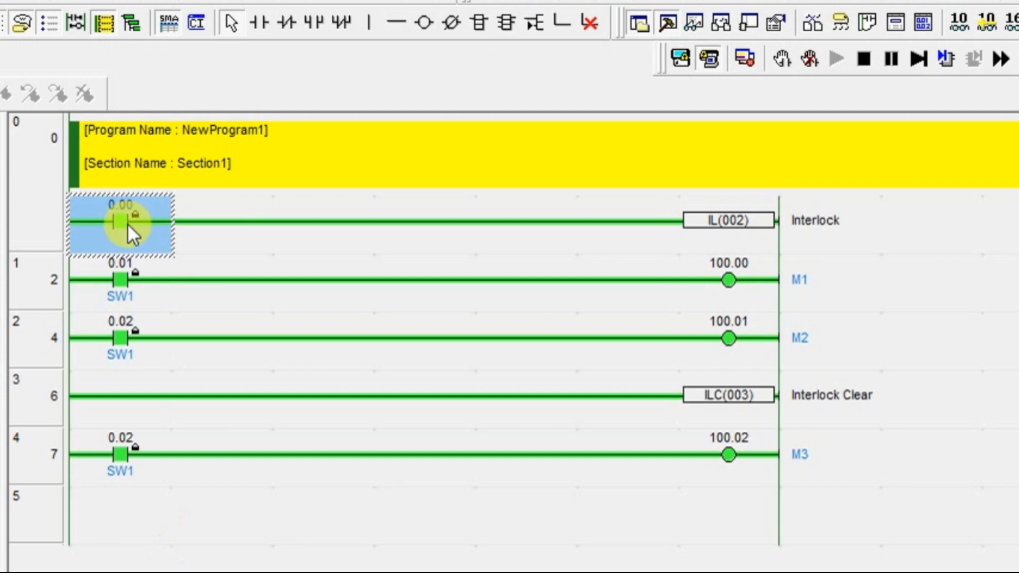
{"action": "mouse_move", "coordinate": [481, 514]}
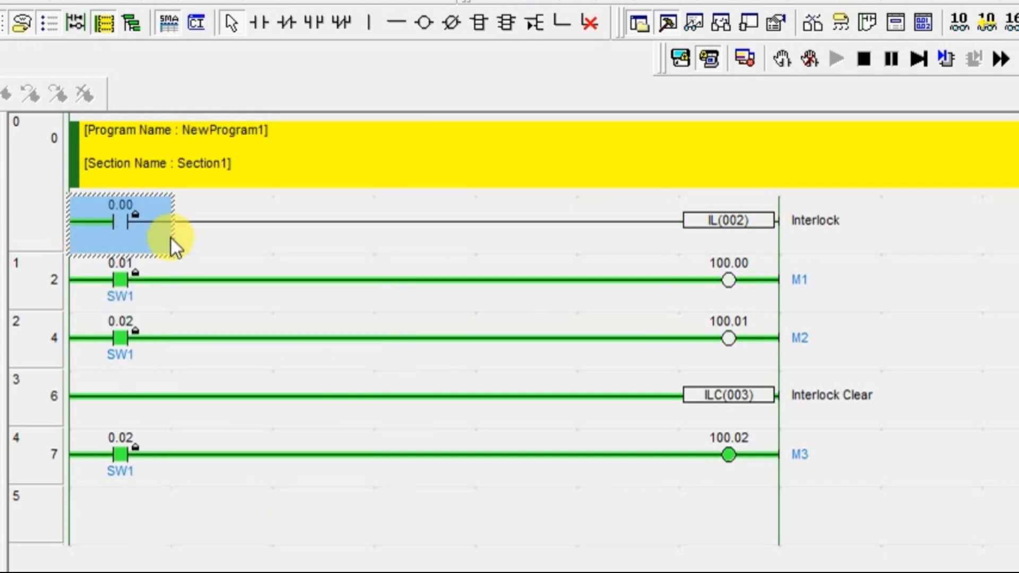
{"action": "mouse_move", "coordinate": [165, 236]}
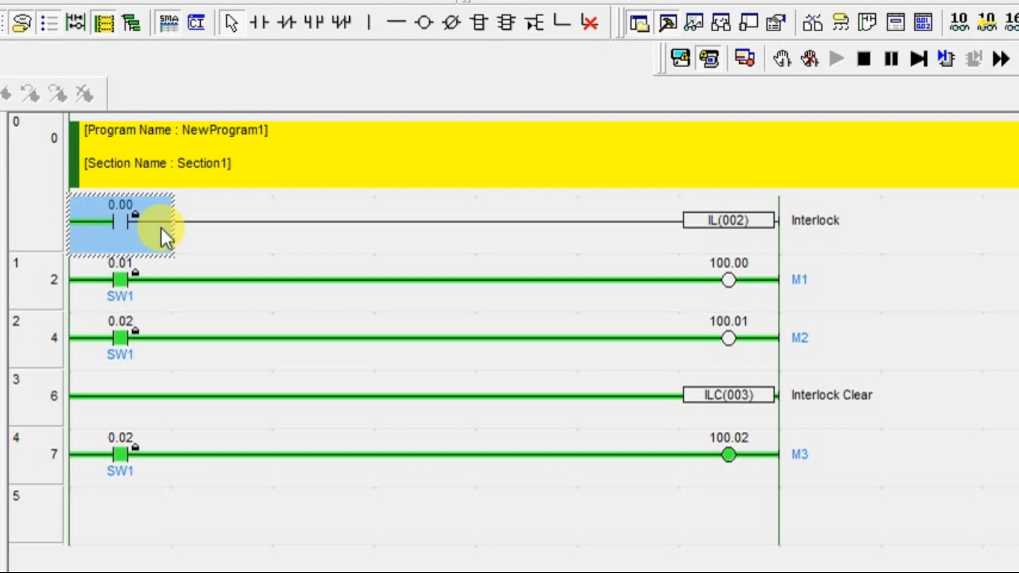
{"action": "mouse_move", "coordinate": [592, 321]}
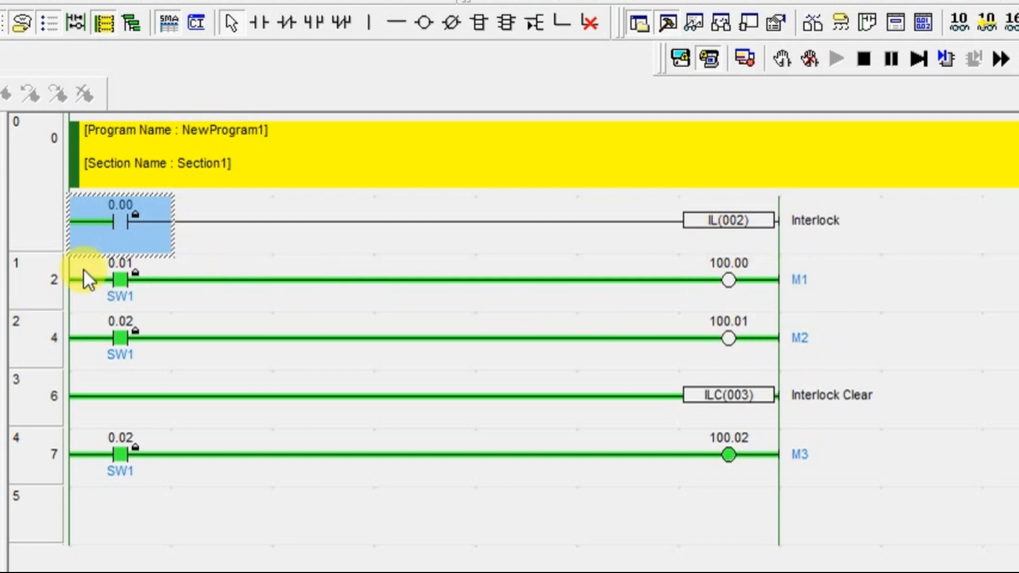
{"action": "mouse_move", "coordinate": [795, 341]}
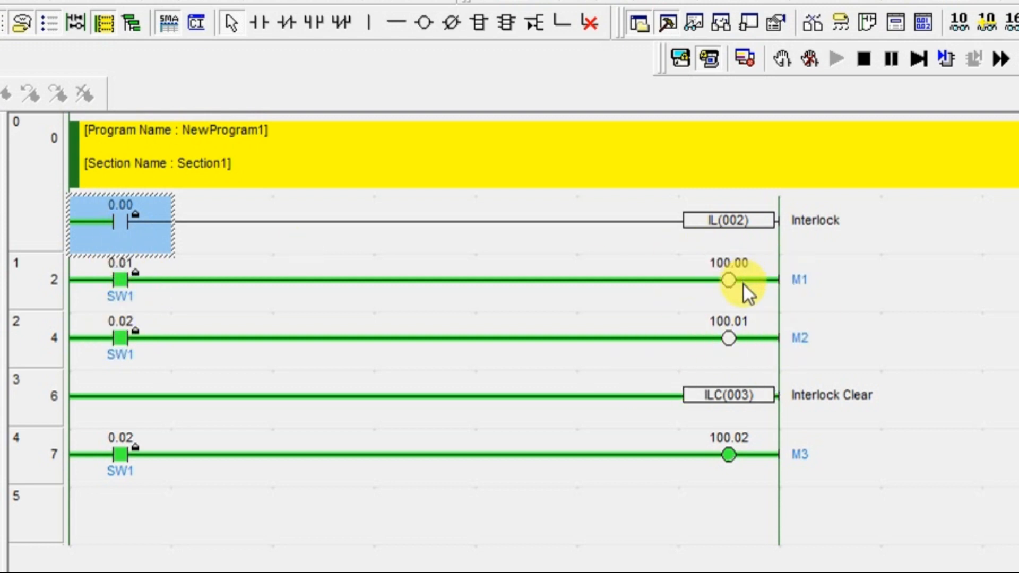
{"action": "mouse_move", "coordinate": [699, 305]}
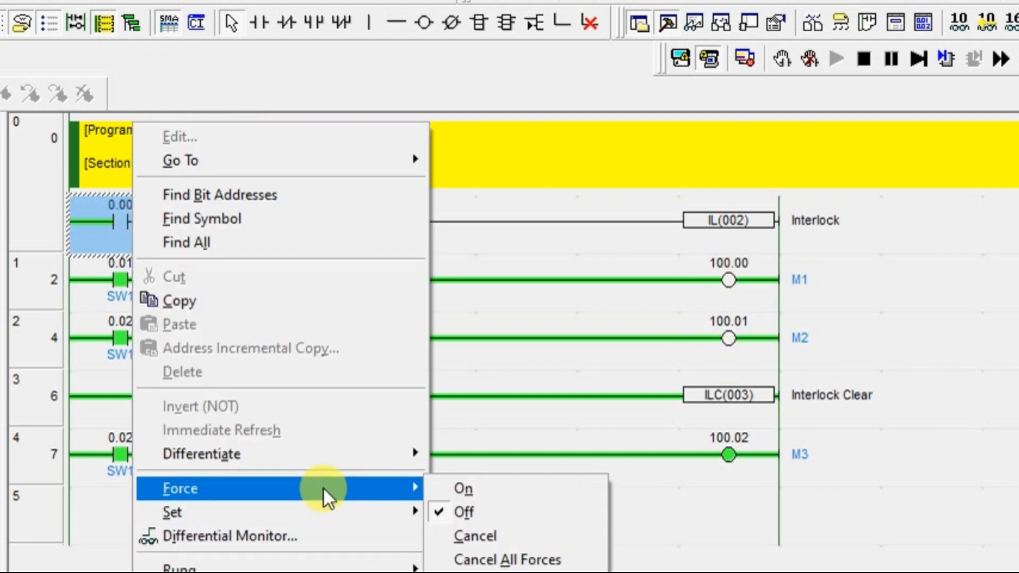
- Force interlock input 0.00 on so coils M1, M2 and M3 all energise
{"action": "left_click", "coordinate": [464, 511]}
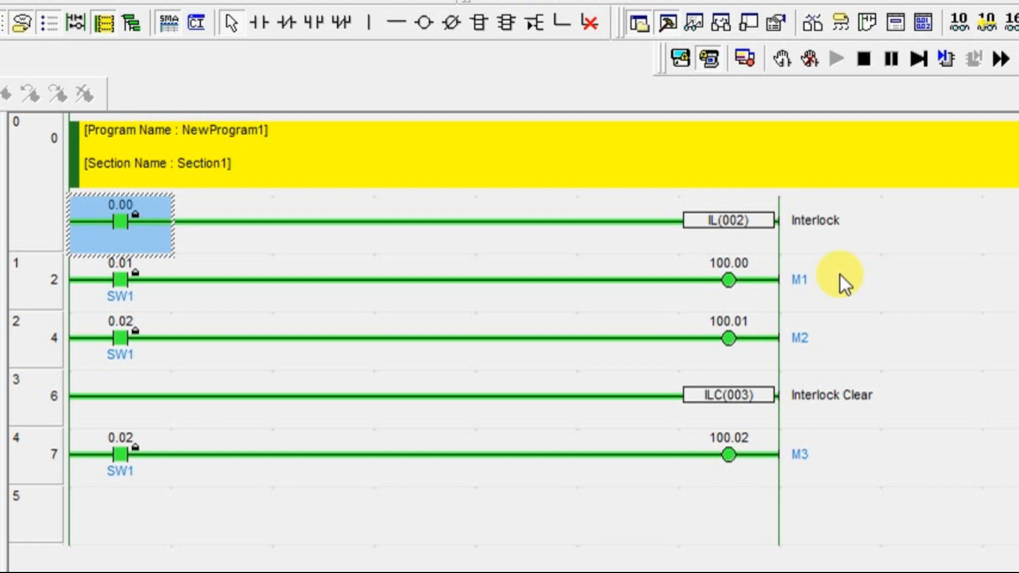
{"action": "mouse_move", "coordinate": [838, 280]}
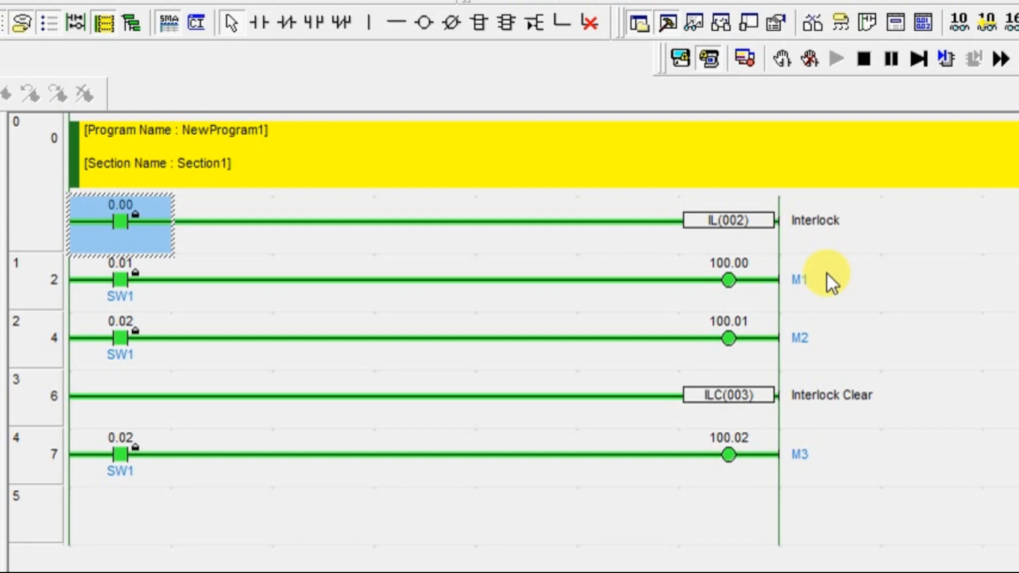
{"action": "mouse_move", "coordinate": [829, 279]}
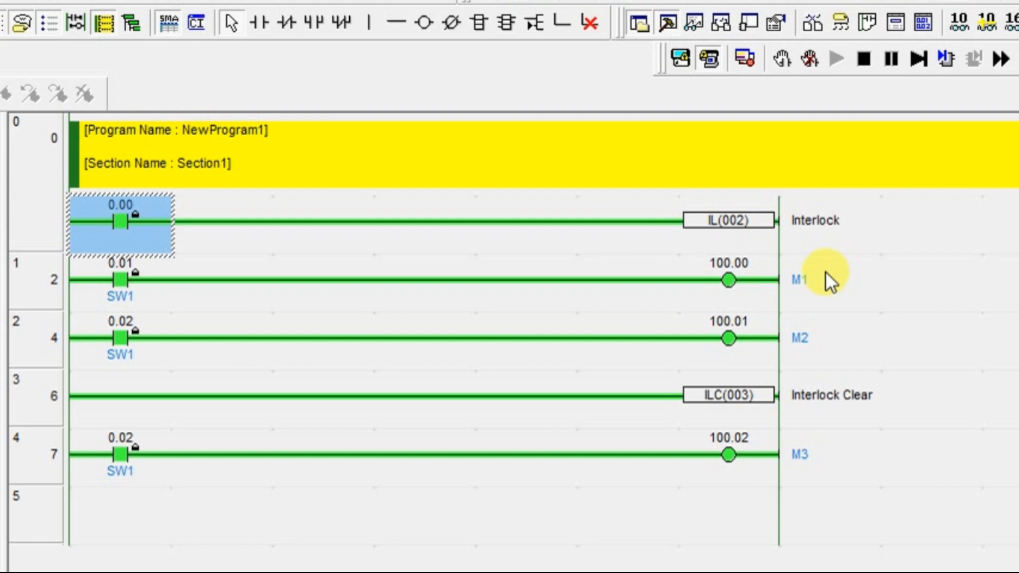
{"action": "mouse_move", "coordinate": [884, 361]}
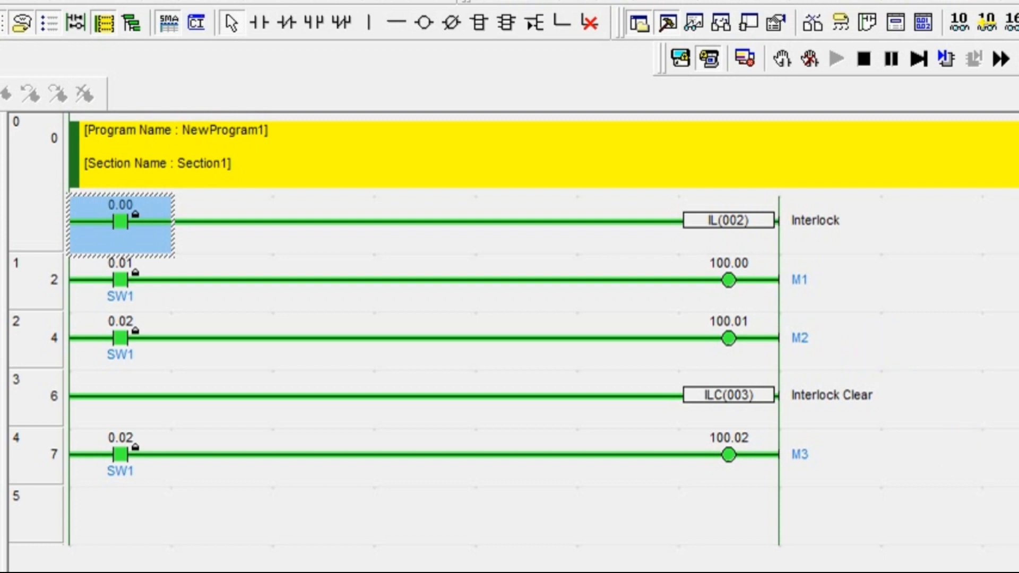
{"action": "mouse_move", "coordinate": [834, 288]}
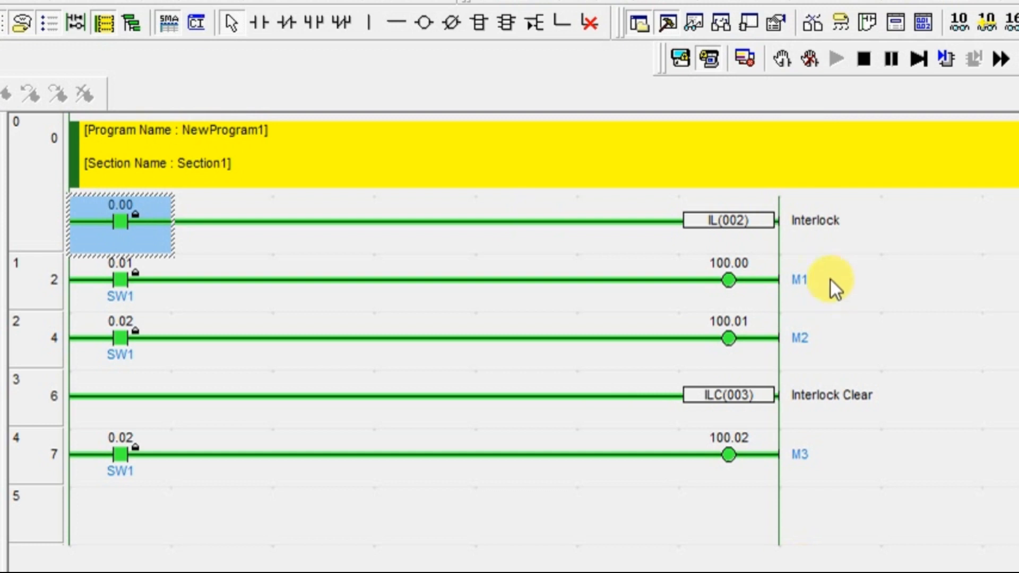
{"action": "mouse_move", "coordinate": [845, 413]}
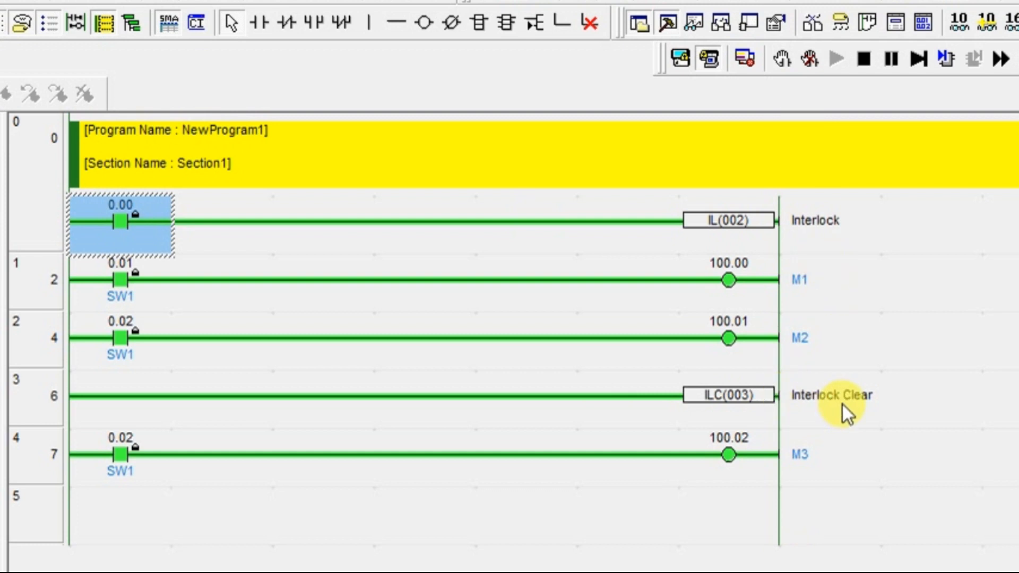